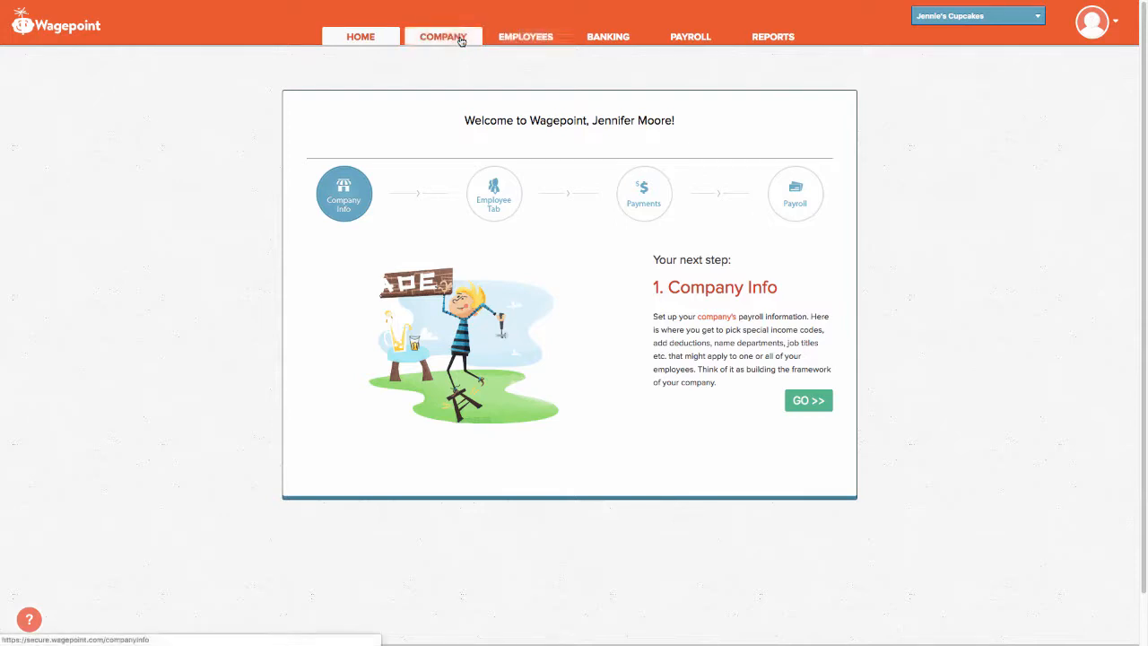
# - Navigate to the Company page showing the Company Info details
pyautogui.click(361, 36)
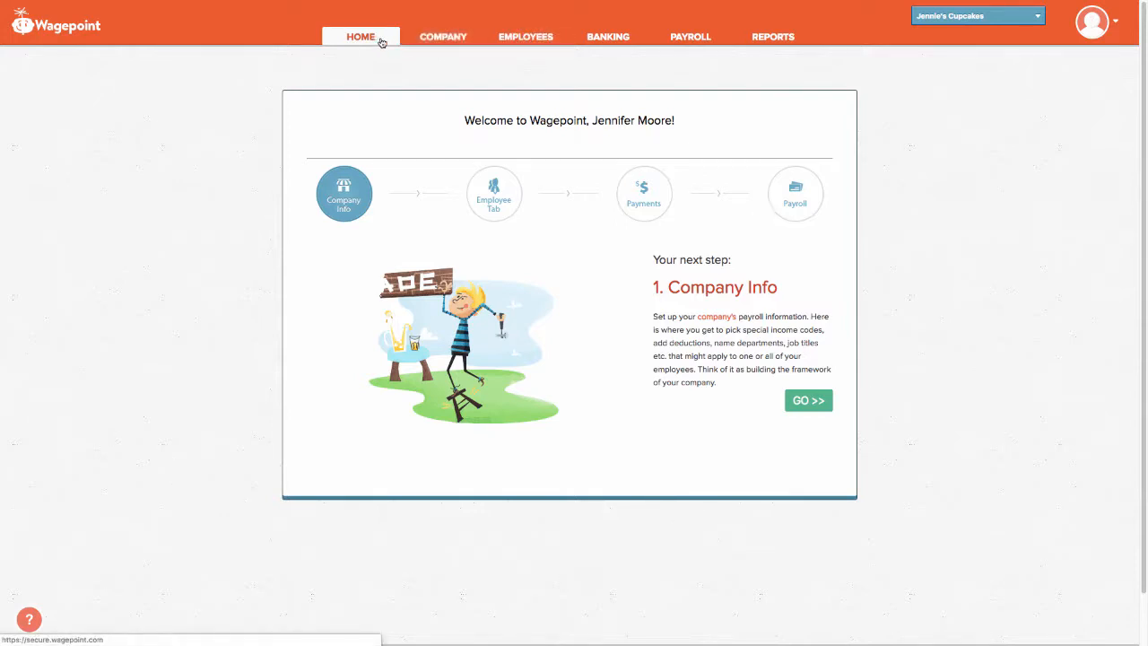
pyautogui.click(441, 36)
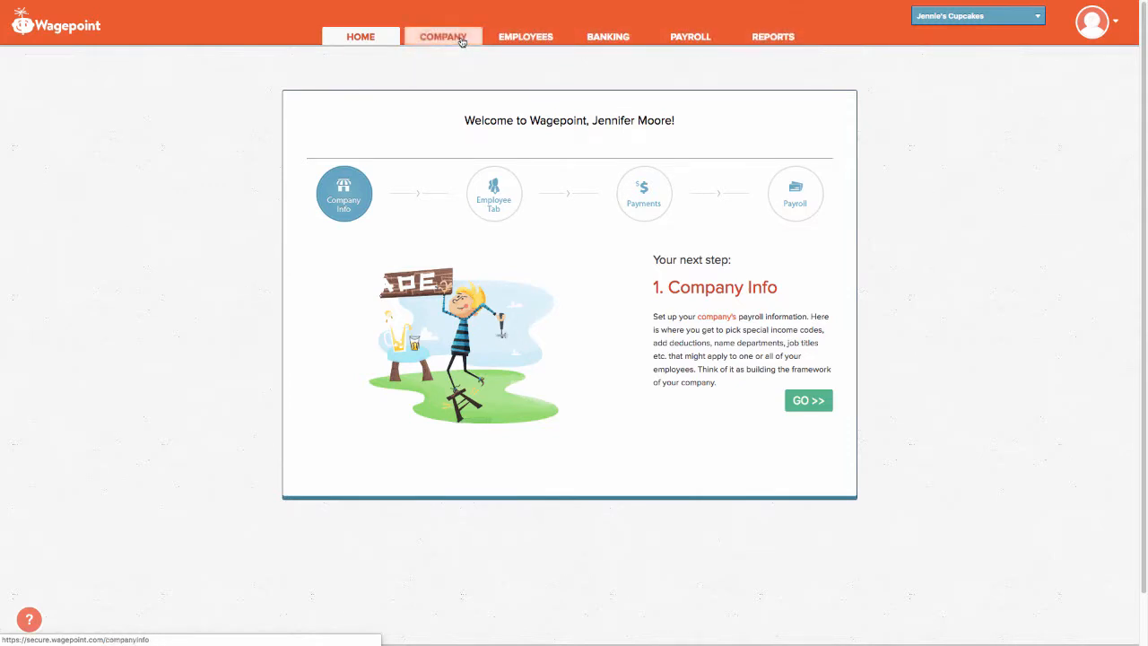
pyautogui.click(442, 36)
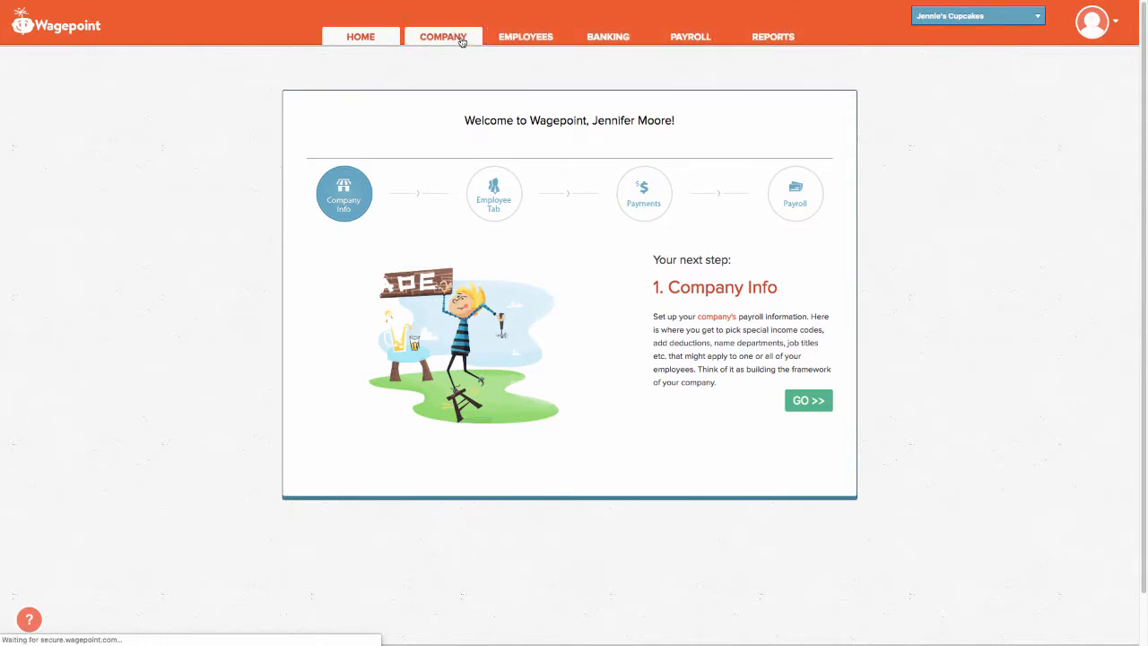
pyautogui.click(442, 36)
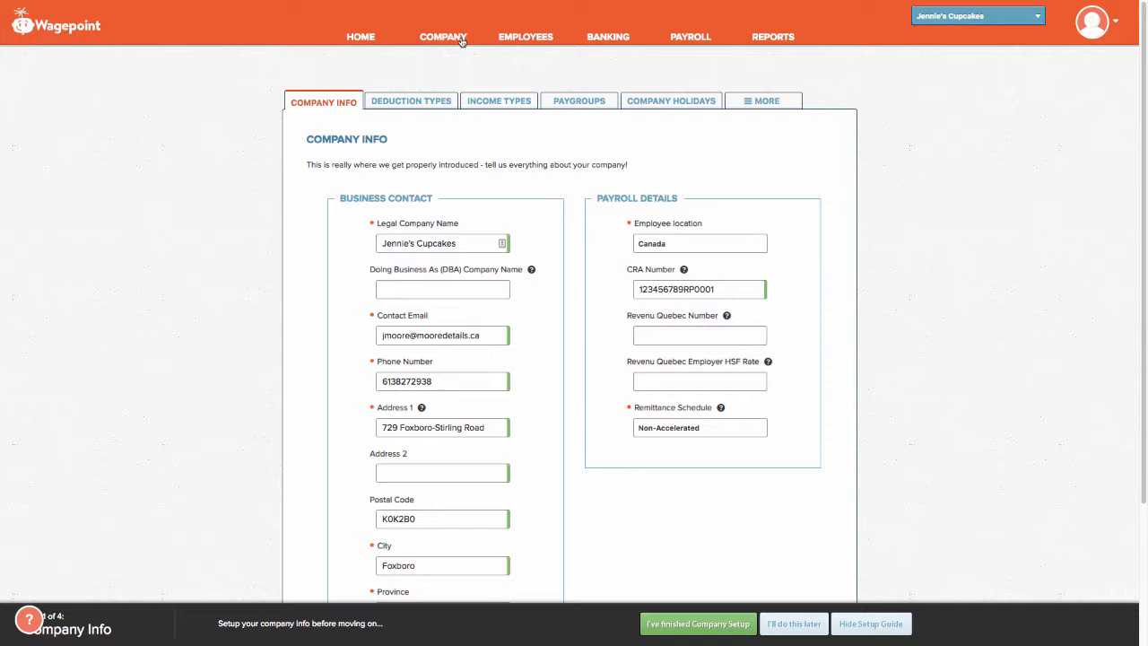
pyautogui.moveTo(316, 118)
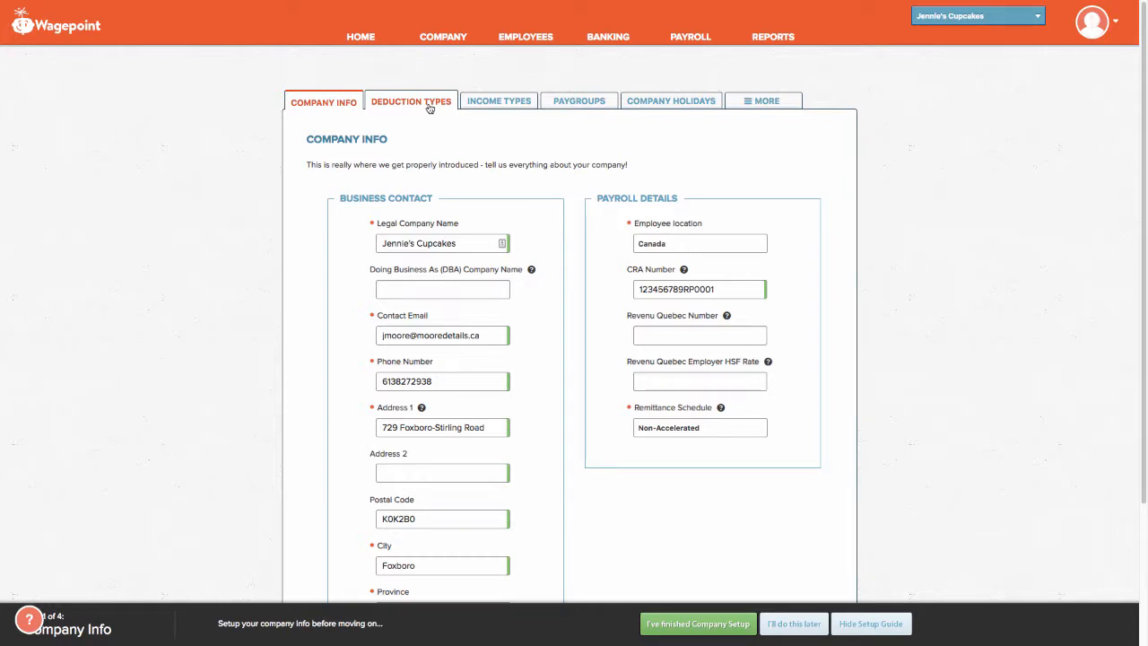
# - Show the company's Deduction Types list, currently empty
pyautogui.click(410, 101)
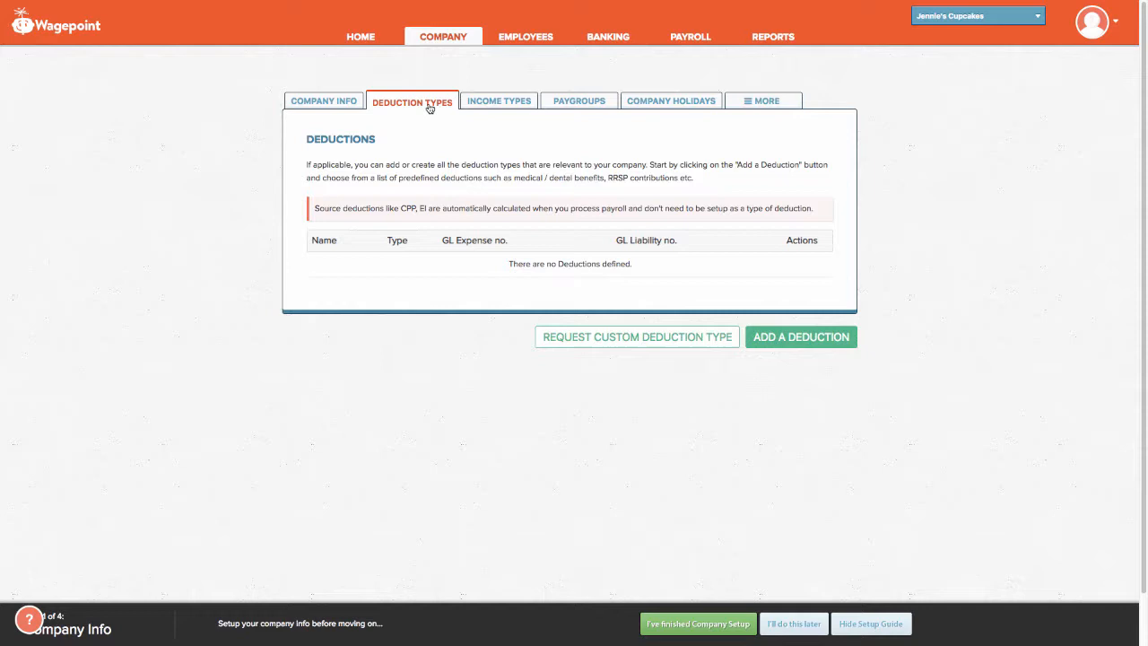
pyautogui.moveTo(527, 140)
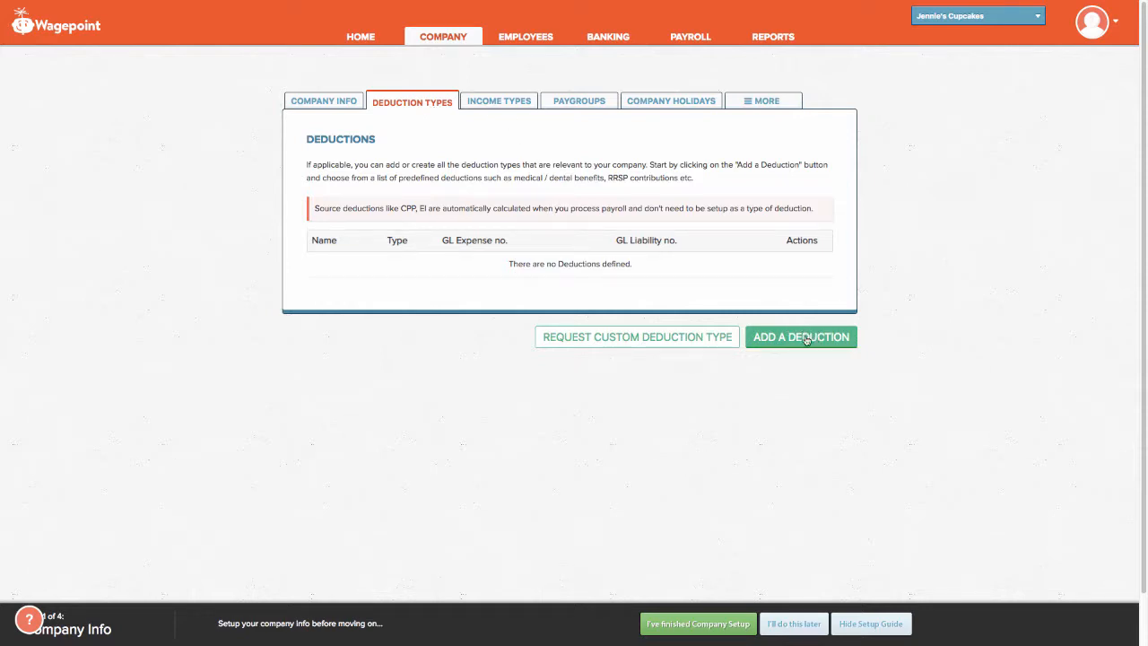
pyautogui.moveTo(800, 341)
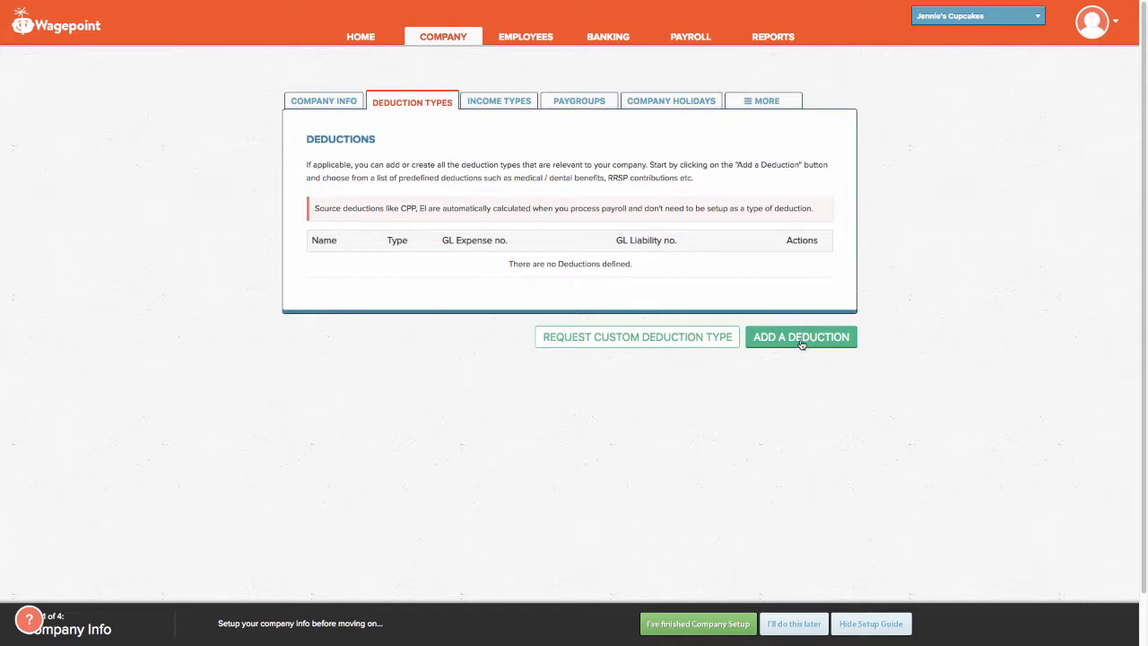
# - Start a new deduction of type RRSP with Deduct after Income Tax set to No
pyautogui.click(800, 338)
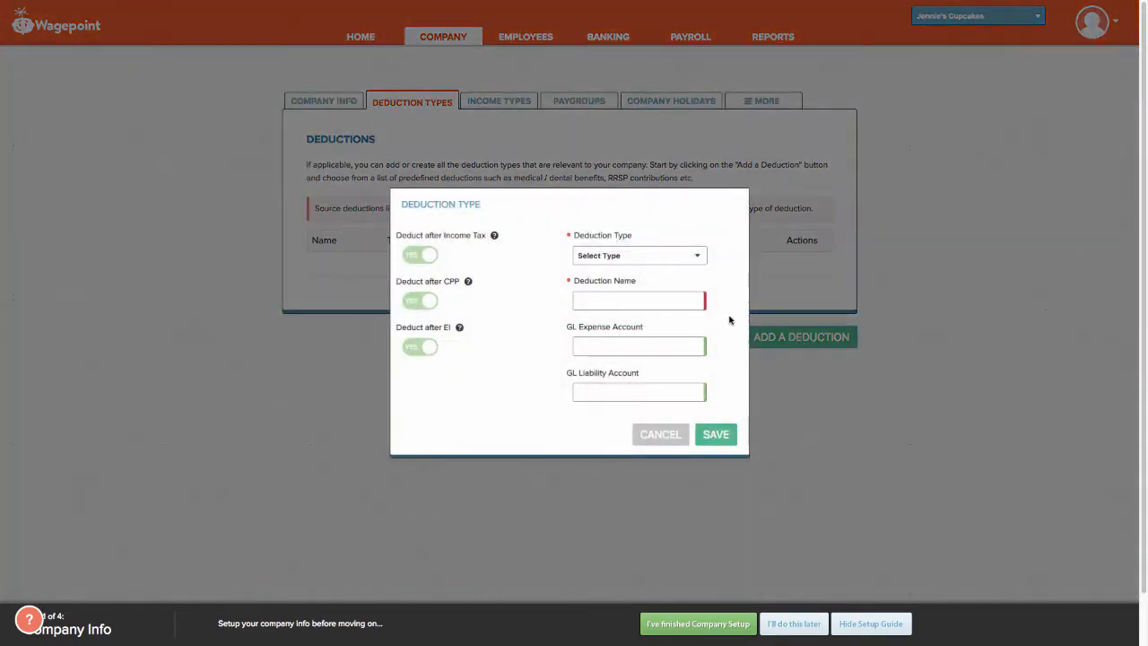
pyautogui.moveTo(673, 258)
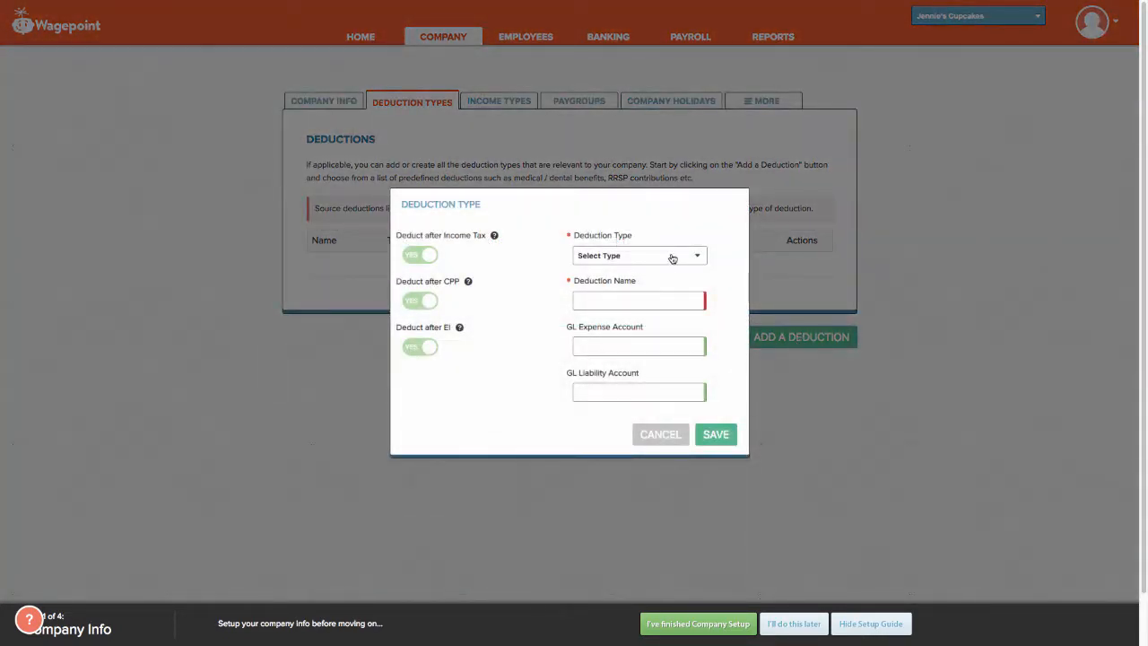
pyautogui.click(639, 255)
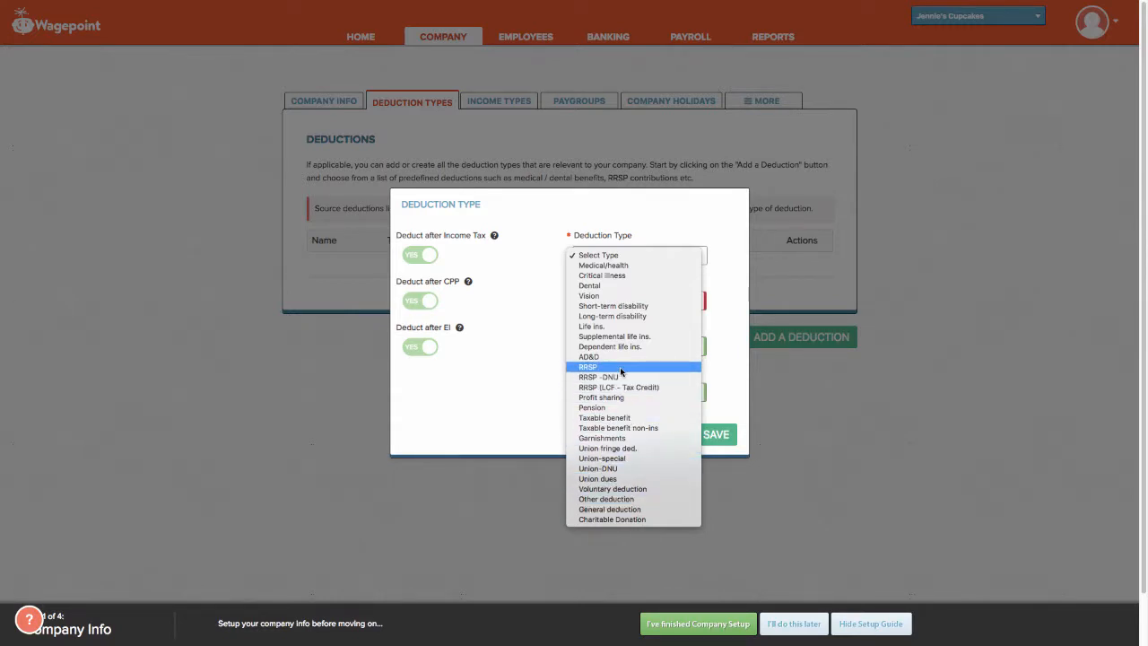
pyautogui.click(588, 366)
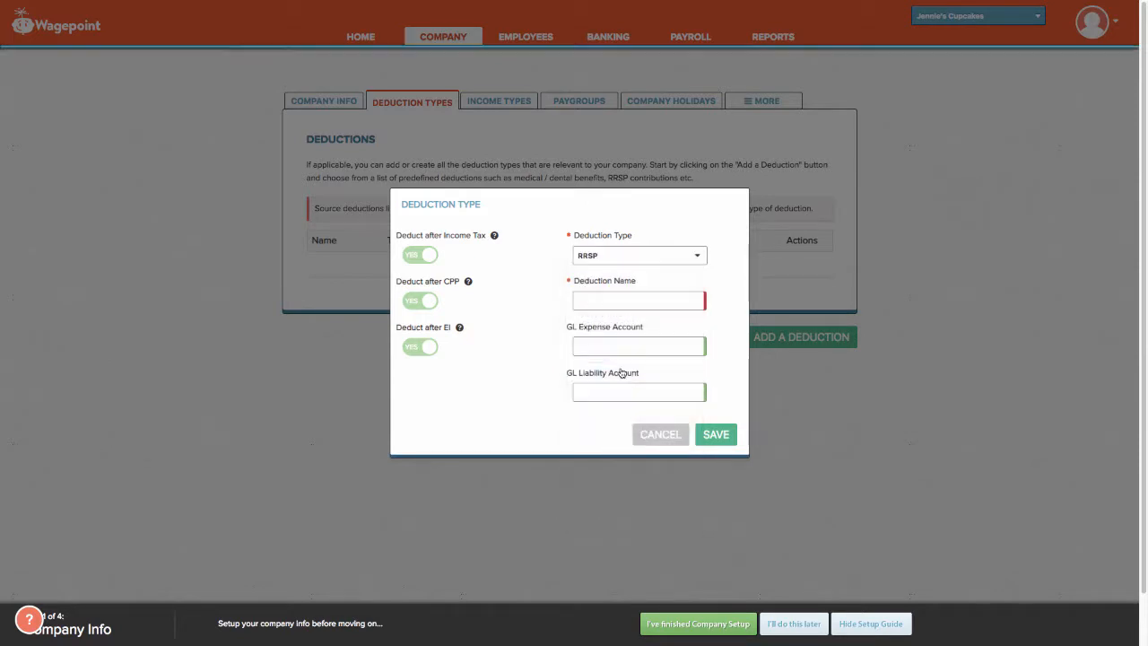
pyautogui.click(420, 255)
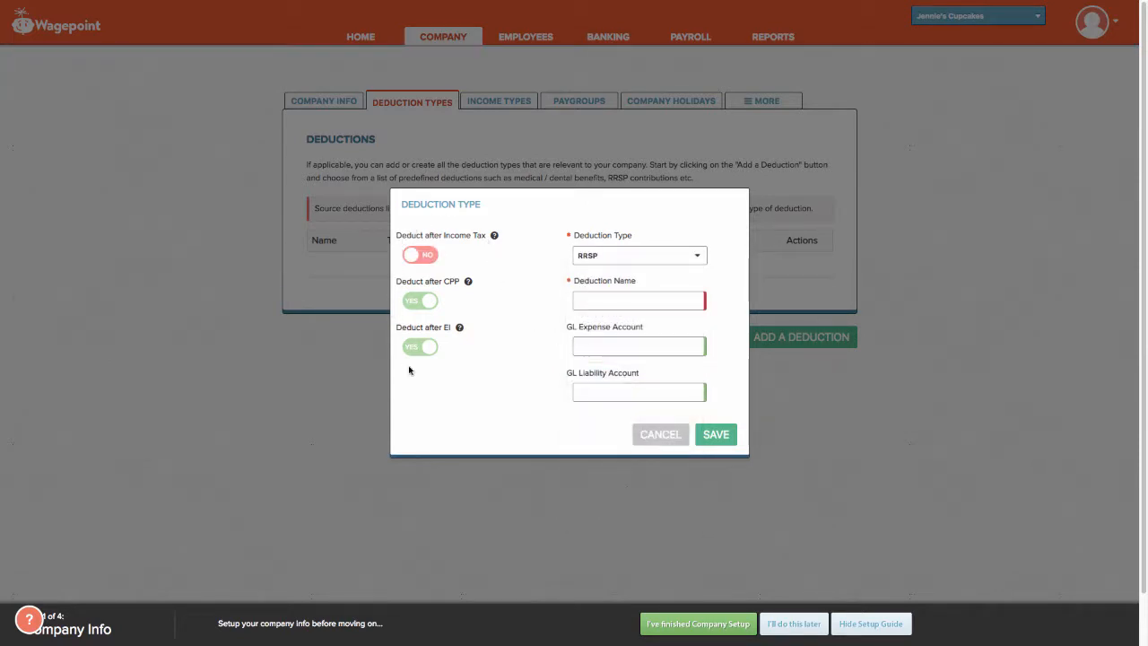
pyautogui.moveTo(493, 235)
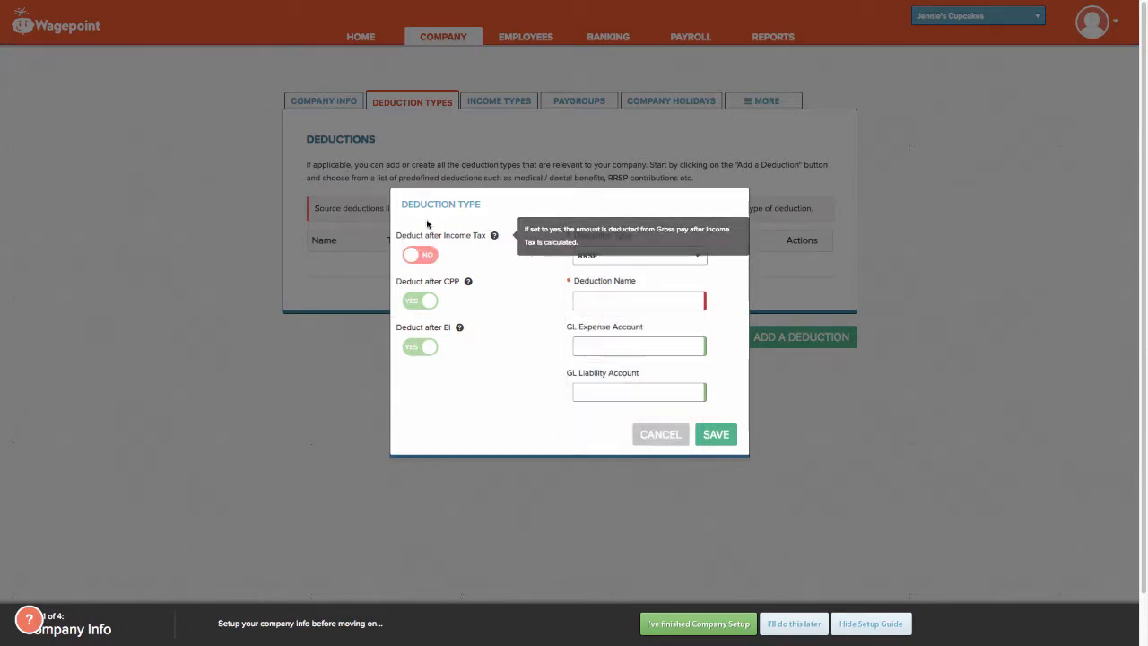
pyautogui.moveTo(464, 399)
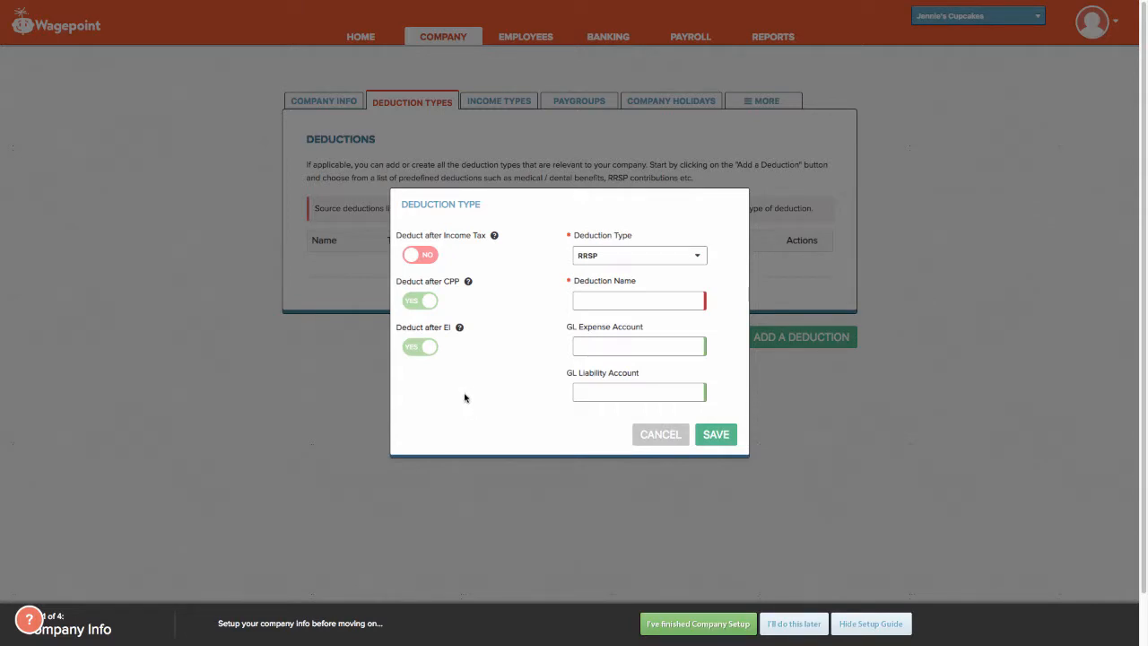
pyautogui.moveTo(437, 244)
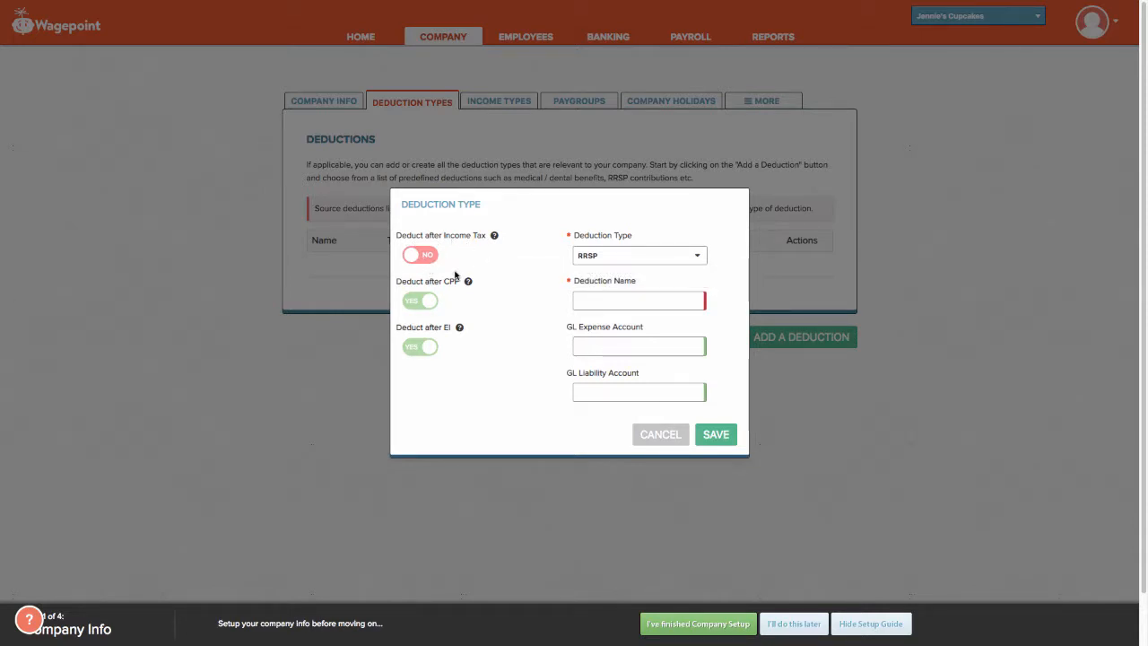
pyautogui.moveTo(639, 266)
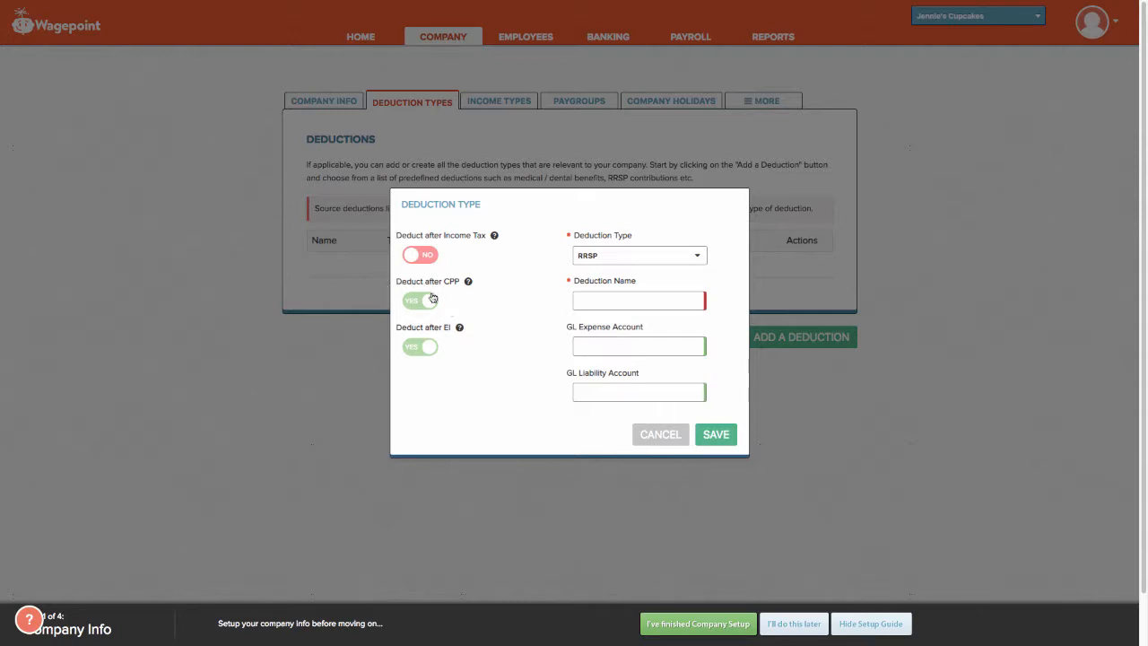
pyautogui.moveTo(431, 337)
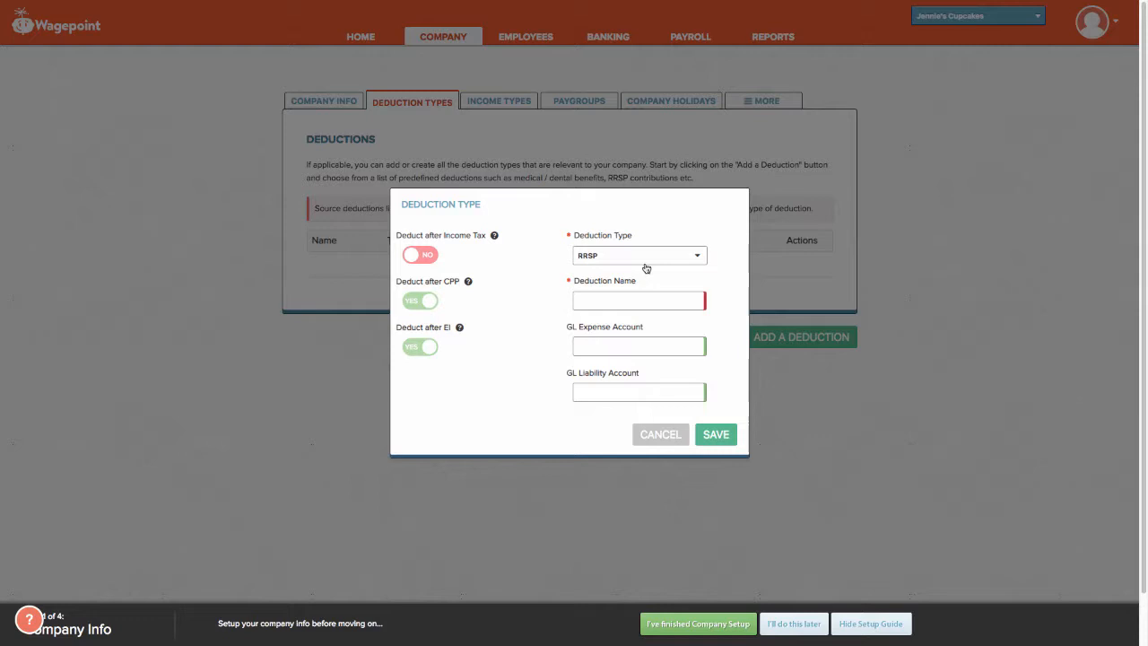
# - Name the deduction 'RRSP' and save it to the company's deduction list
pyautogui.click(639, 254)
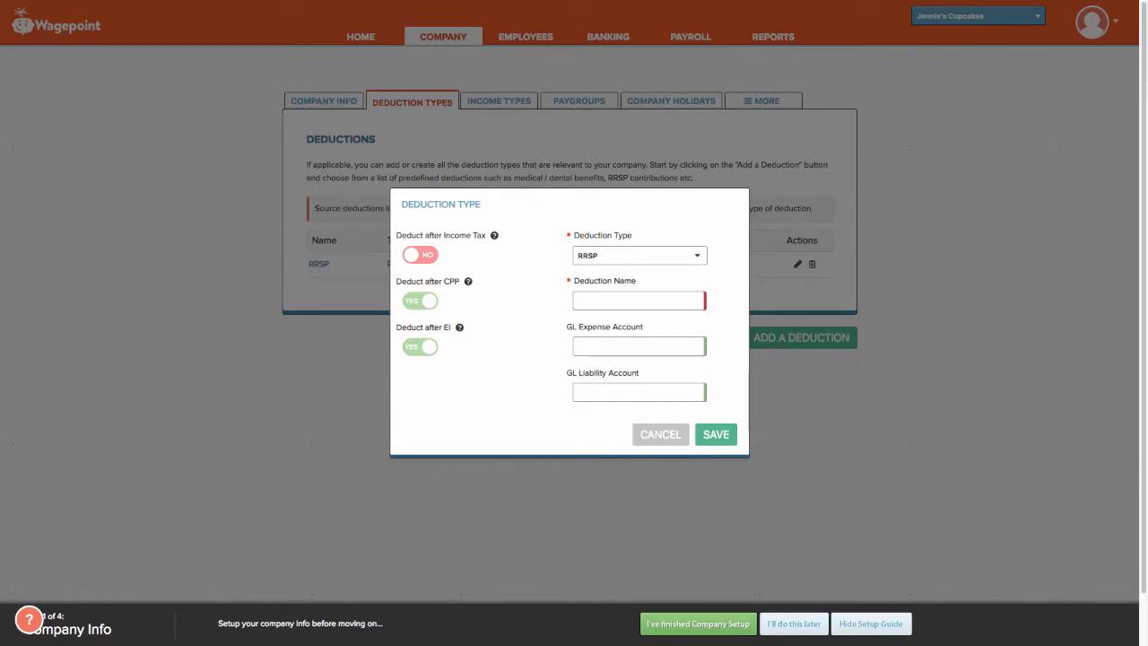
pyautogui.write('RRSP')
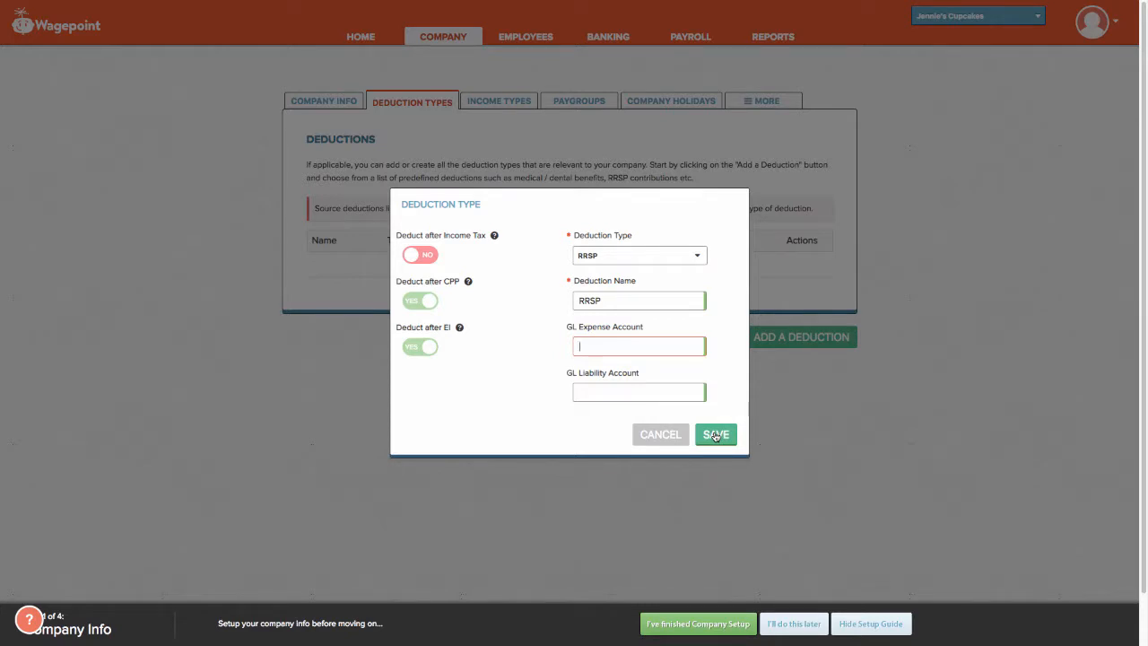
pyautogui.click(714, 434)
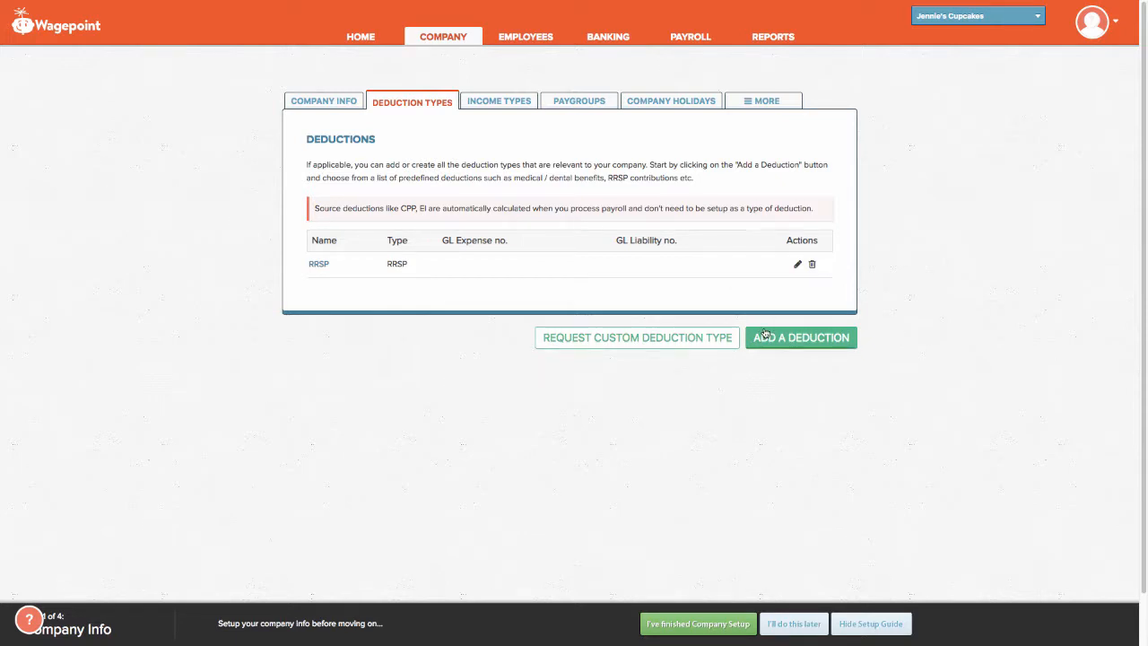
pyautogui.moveTo(578, 337)
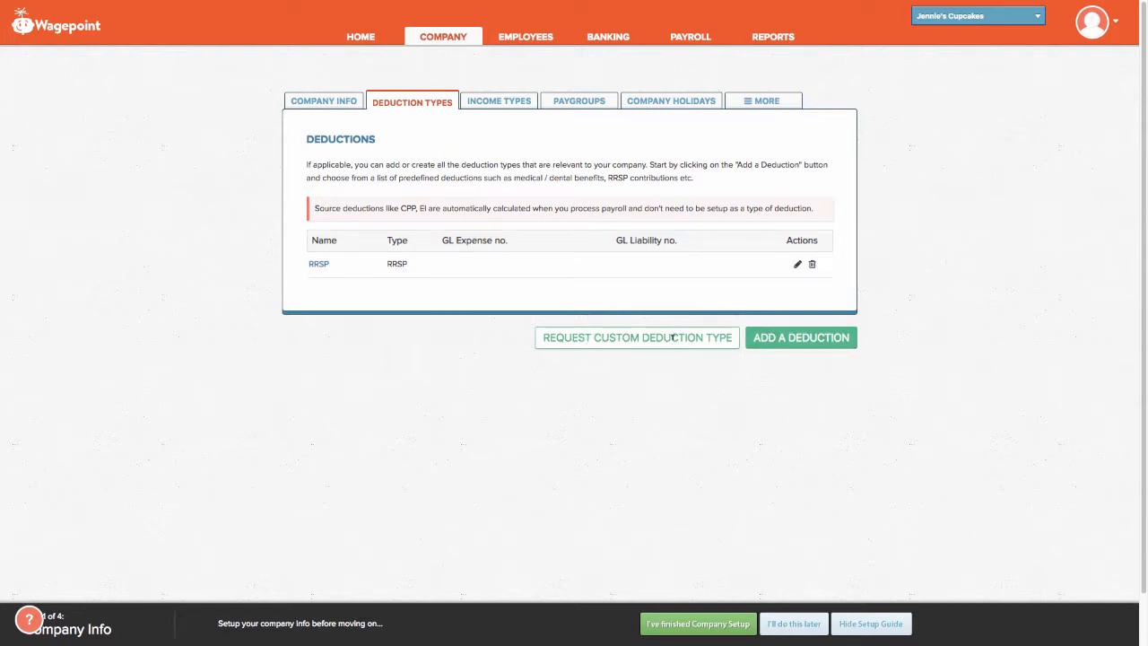
# - Bring up the Request Custom Deduction Type dialog
pyautogui.click(635, 337)
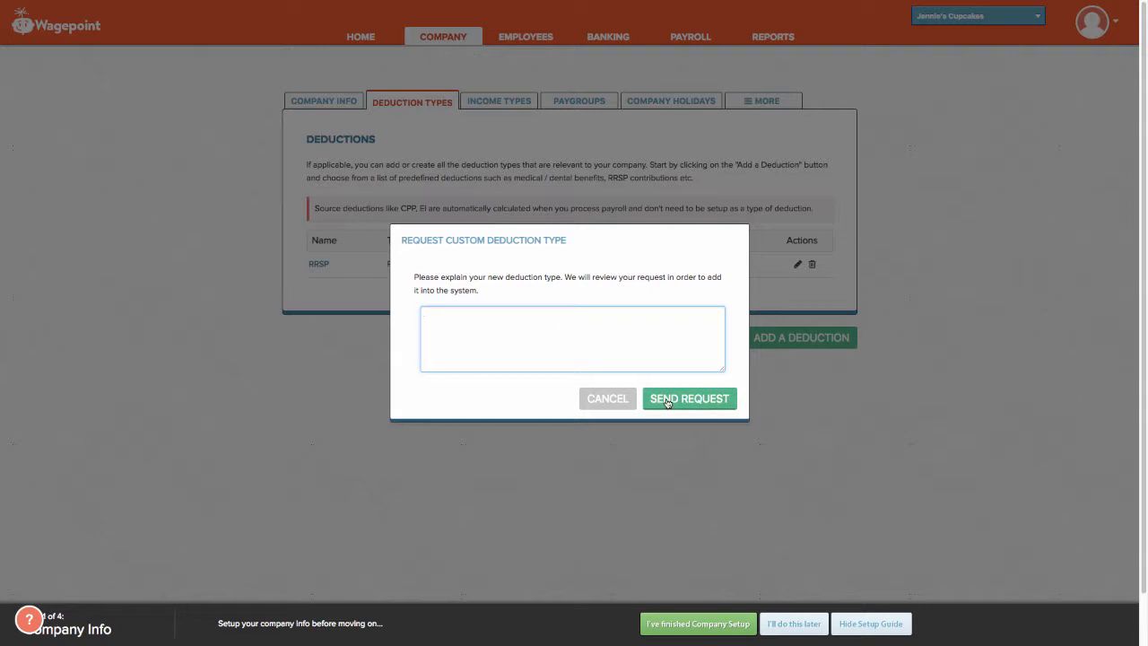
# - Cancel the custom deduction request and go to the Employees list
pyautogui.click(606, 398)
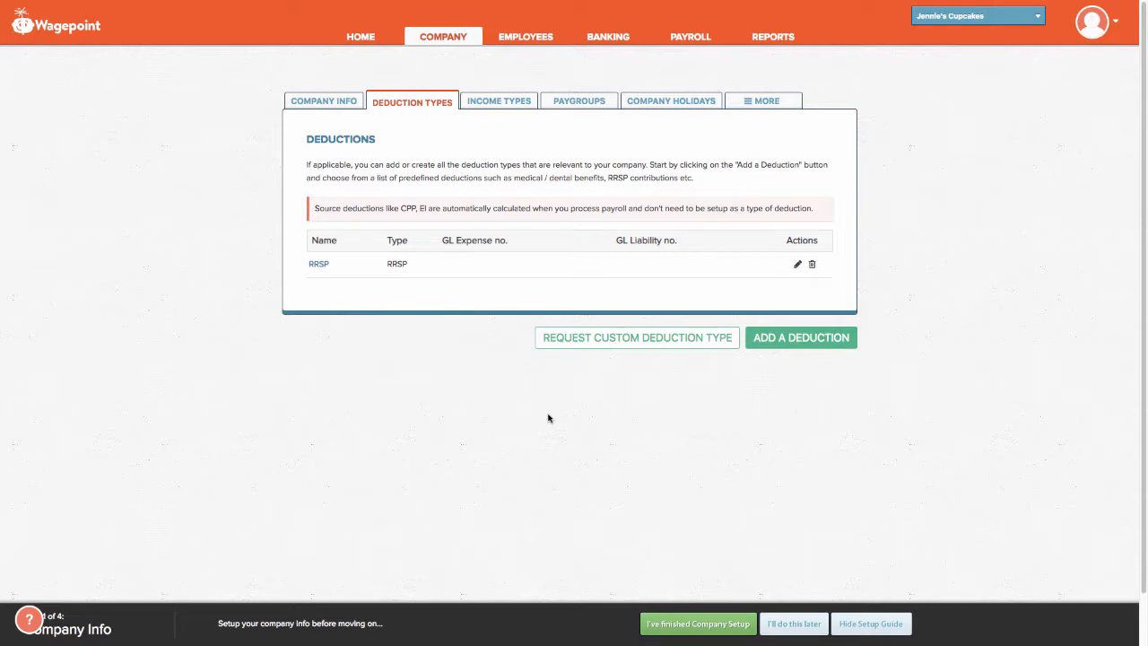
pyautogui.moveTo(525, 36)
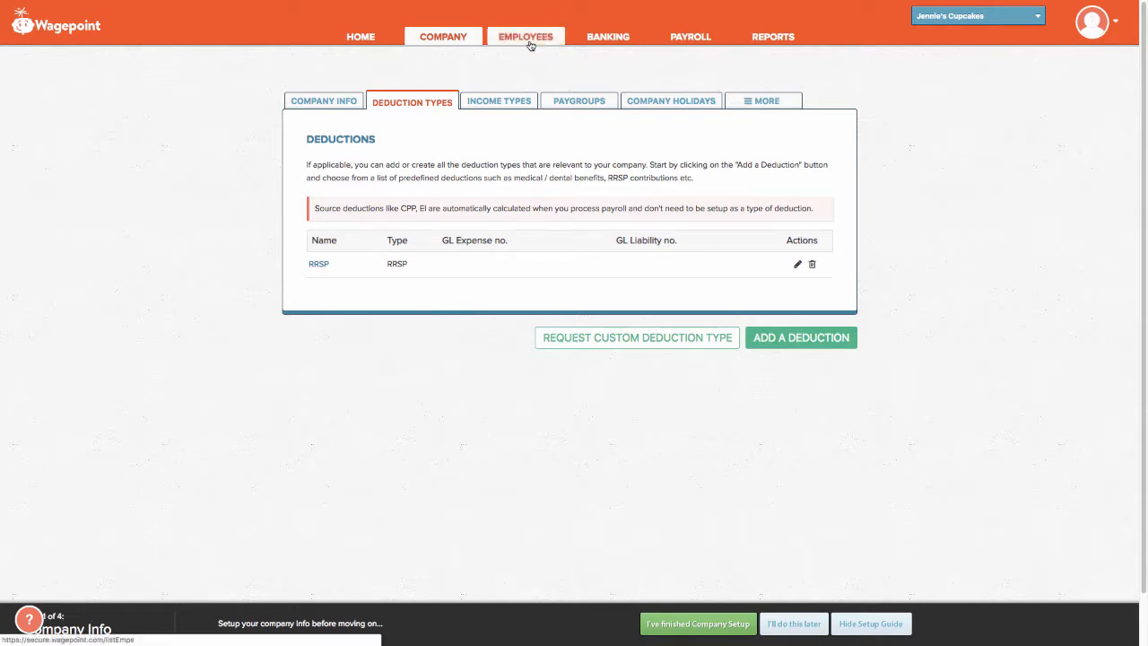
pyautogui.click(526, 36)
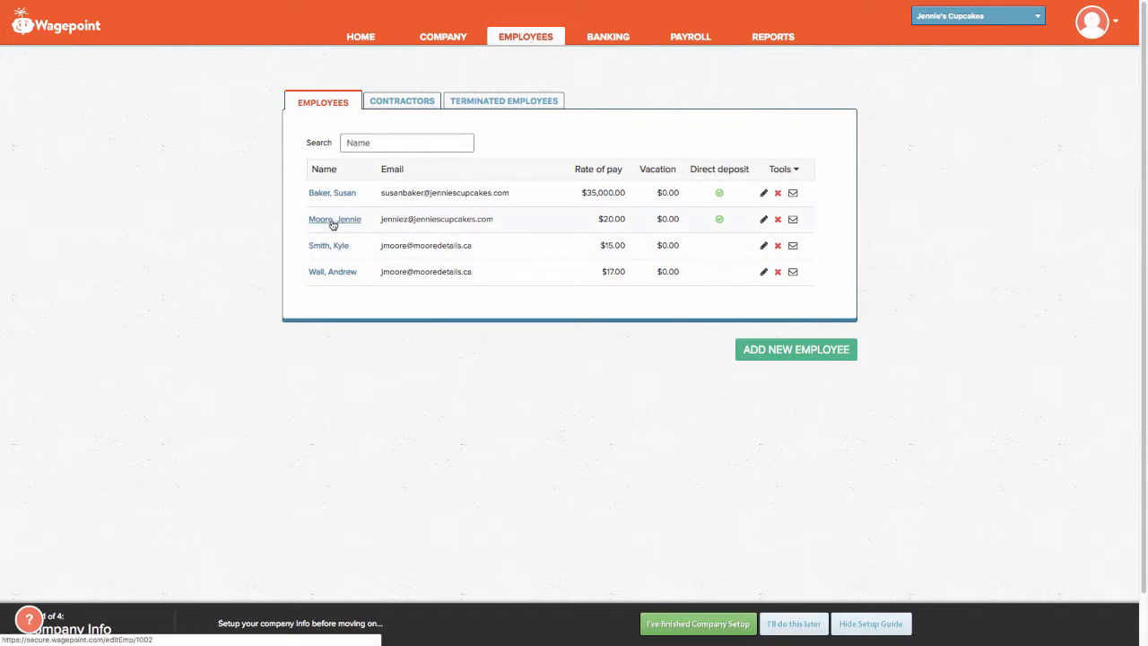
pyautogui.click(334, 219)
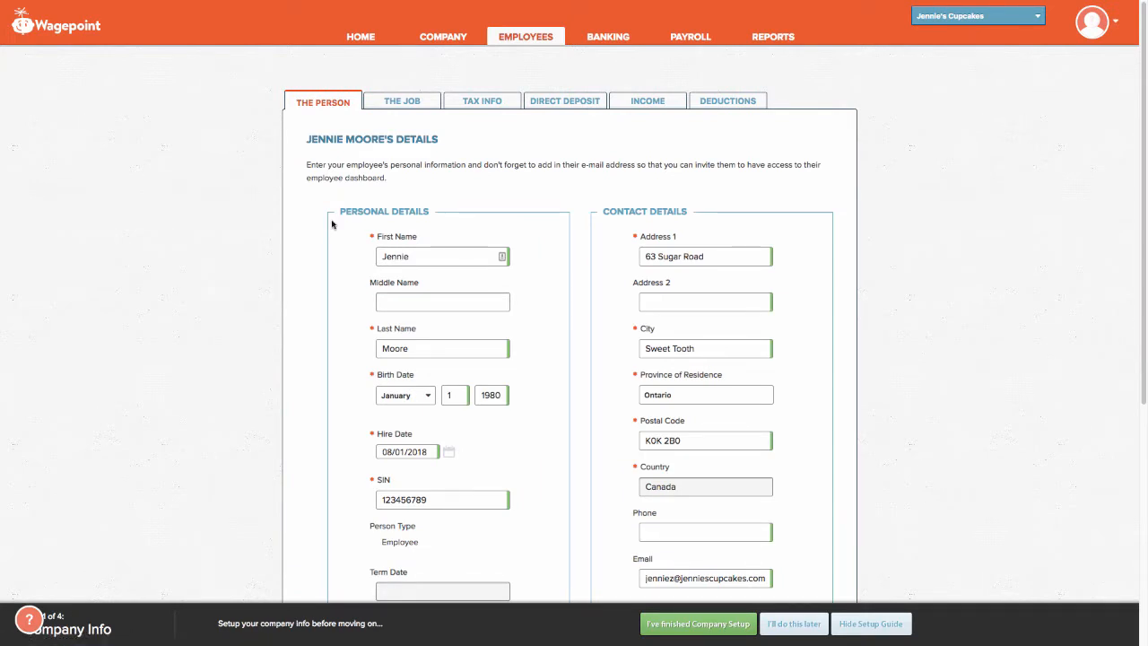
pyautogui.moveTo(343, 136)
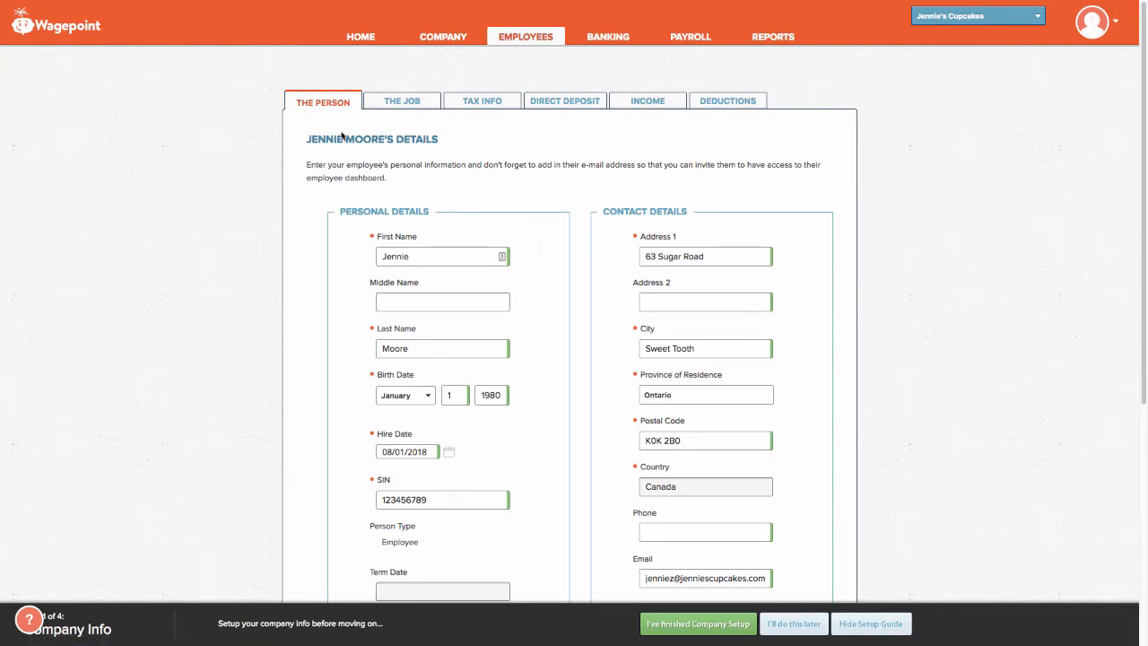
pyautogui.moveTo(729, 100)
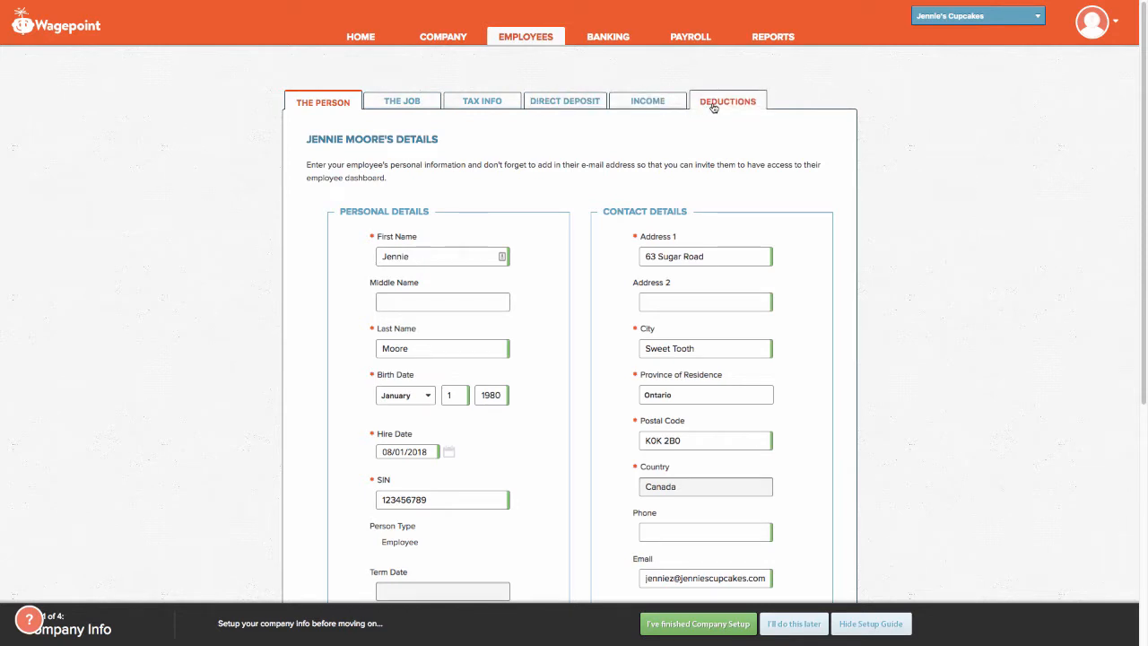
pyautogui.click(728, 100)
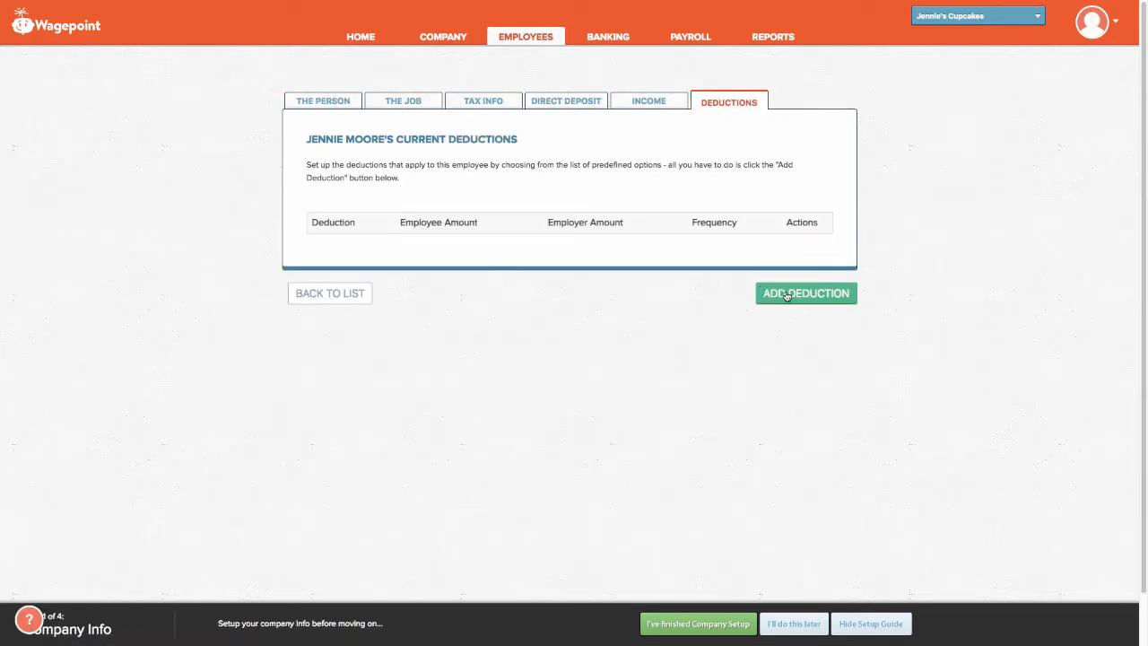
pyautogui.click(804, 295)
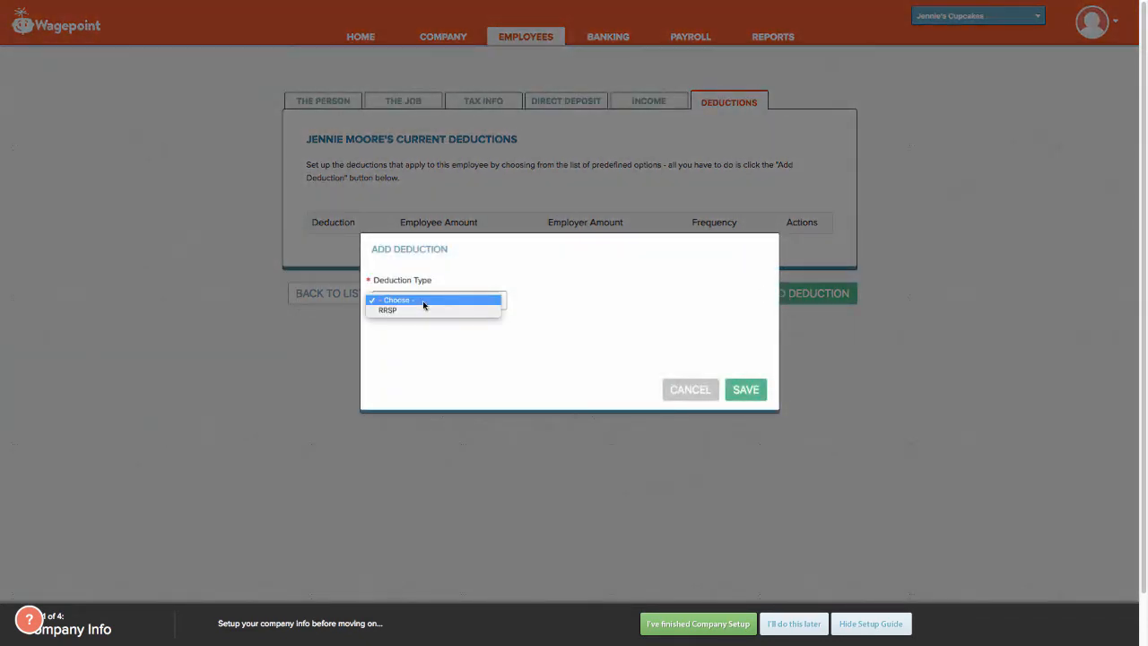
pyautogui.moveTo(420, 310)
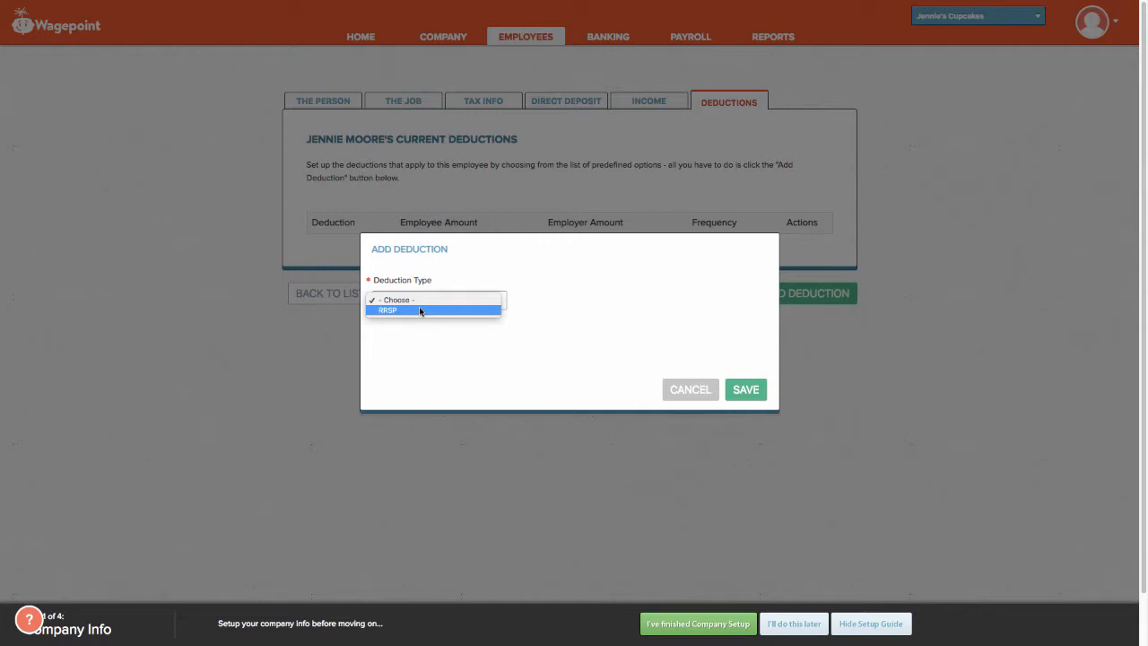
pyautogui.click(388, 308)
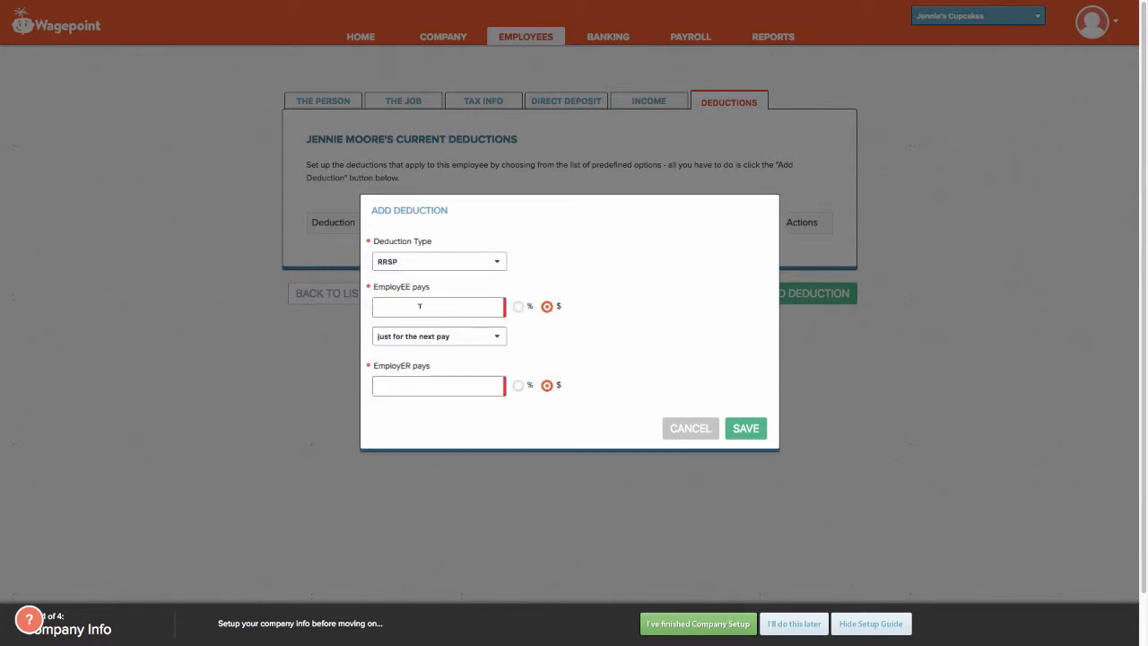
pyautogui.click(438, 307)
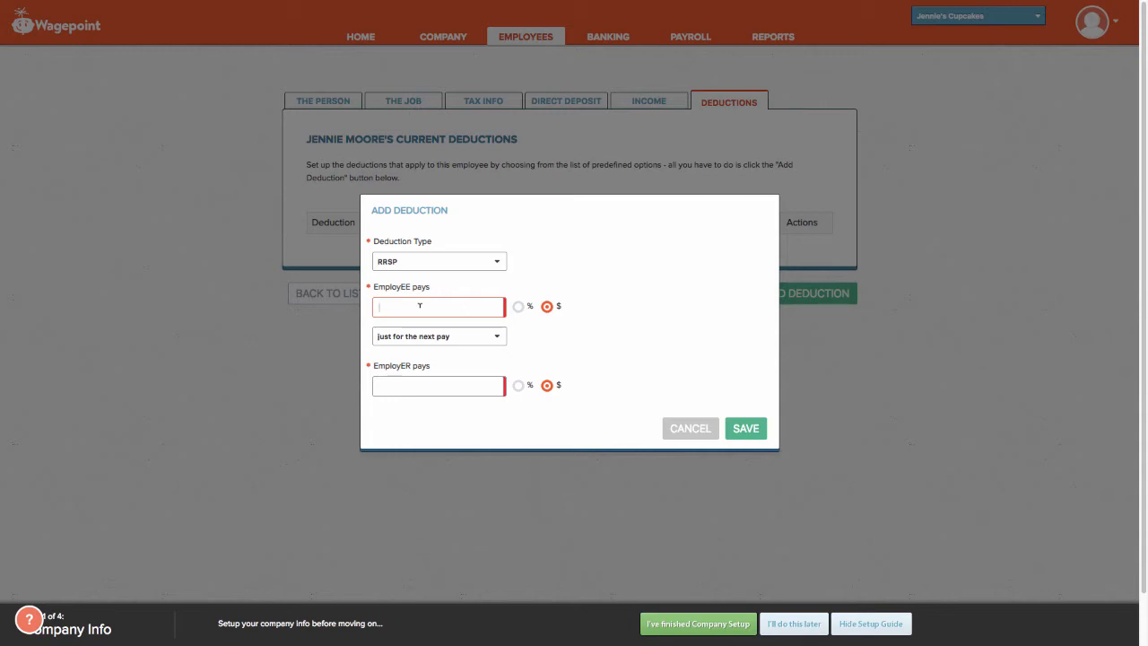
pyautogui.click(519, 305)
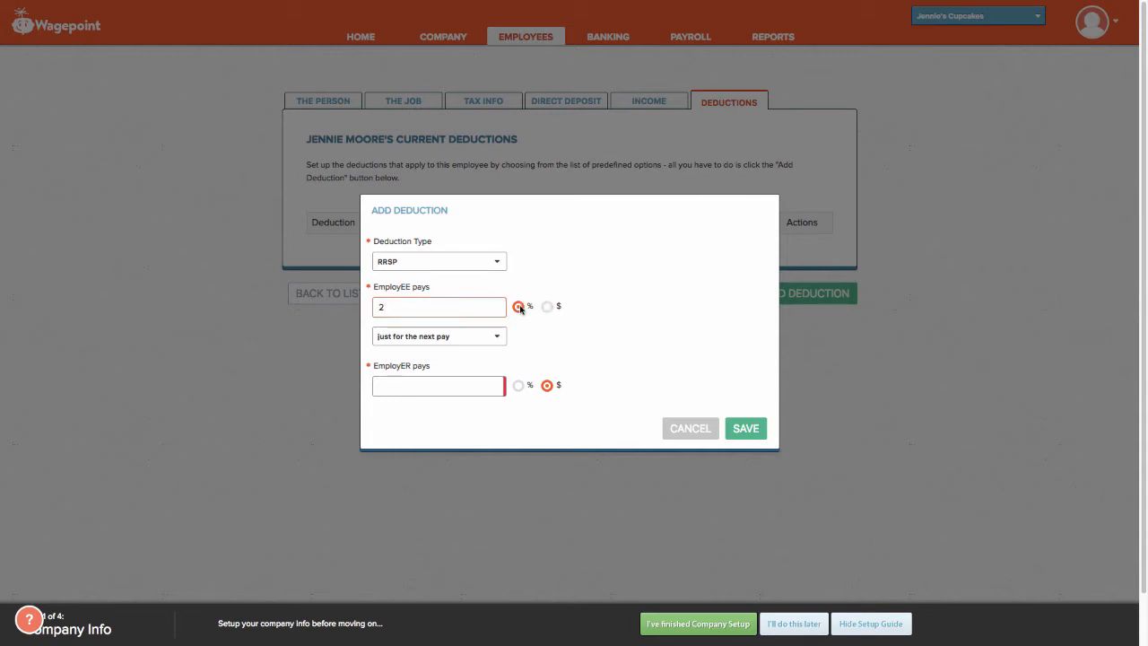
pyautogui.click(438, 336)
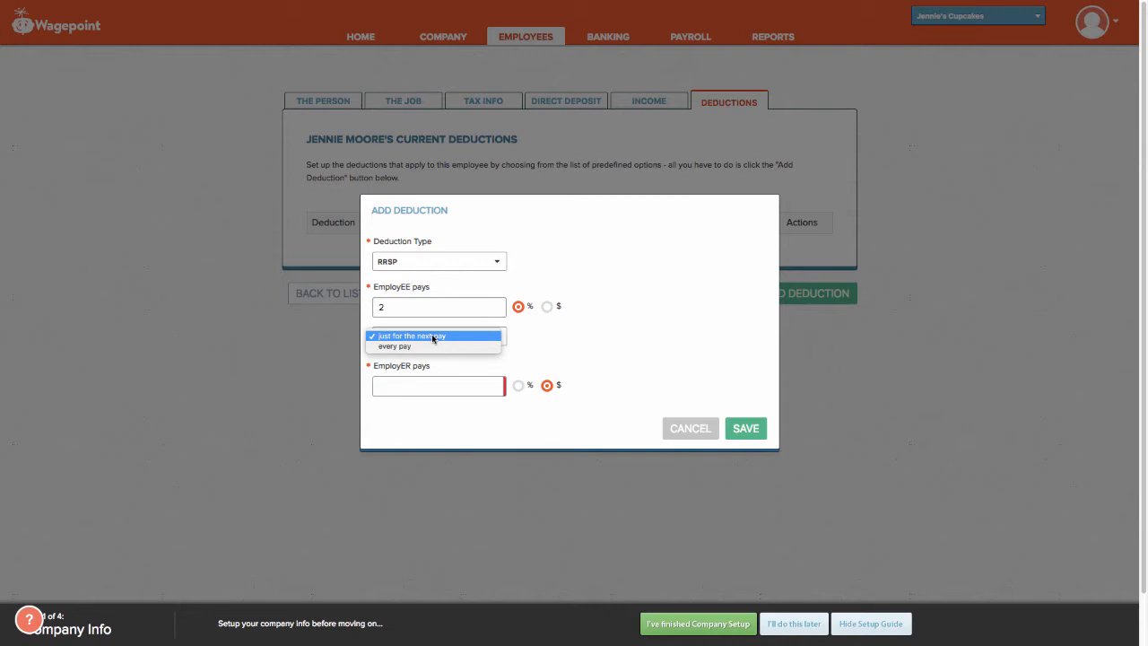
pyautogui.moveTo(395, 348)
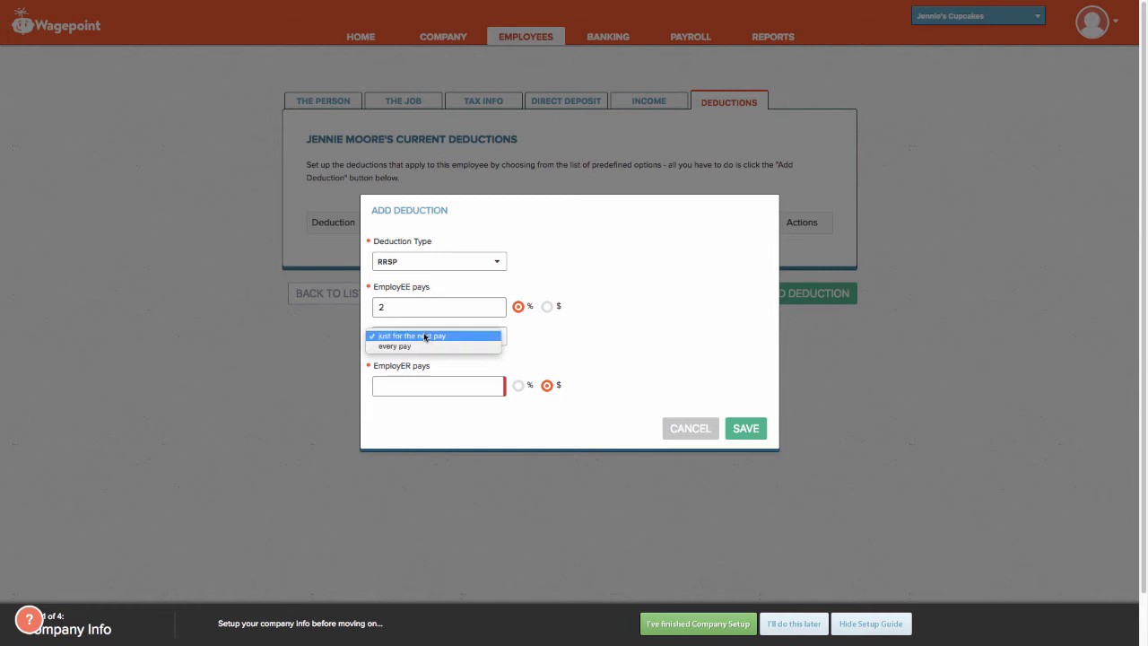
pyautogui.click(394, 346)
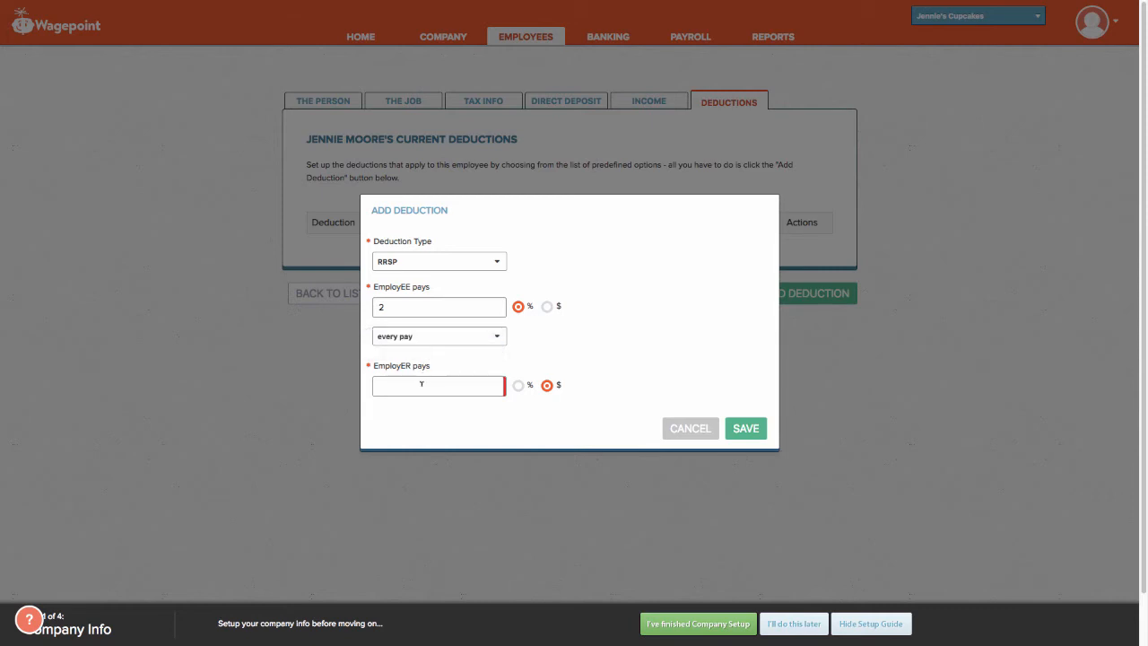
# - Set the employer contribution to $300.00 and save the RRSP deduction
pyautogui.press('BackSpace')
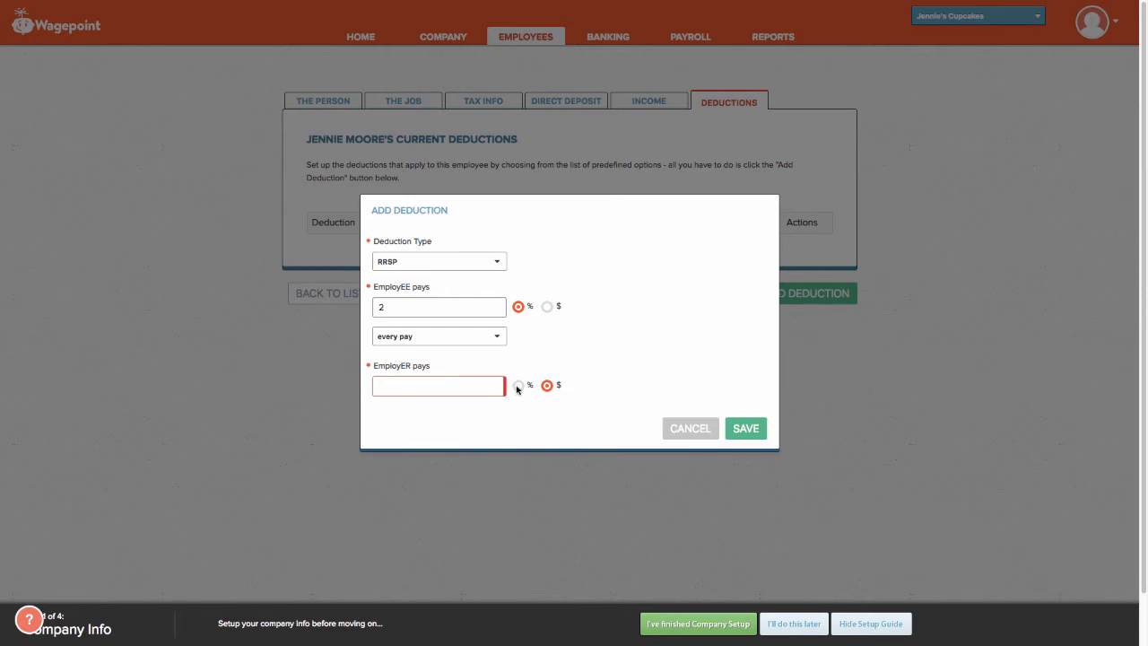
pyautogui.click(518, 384)
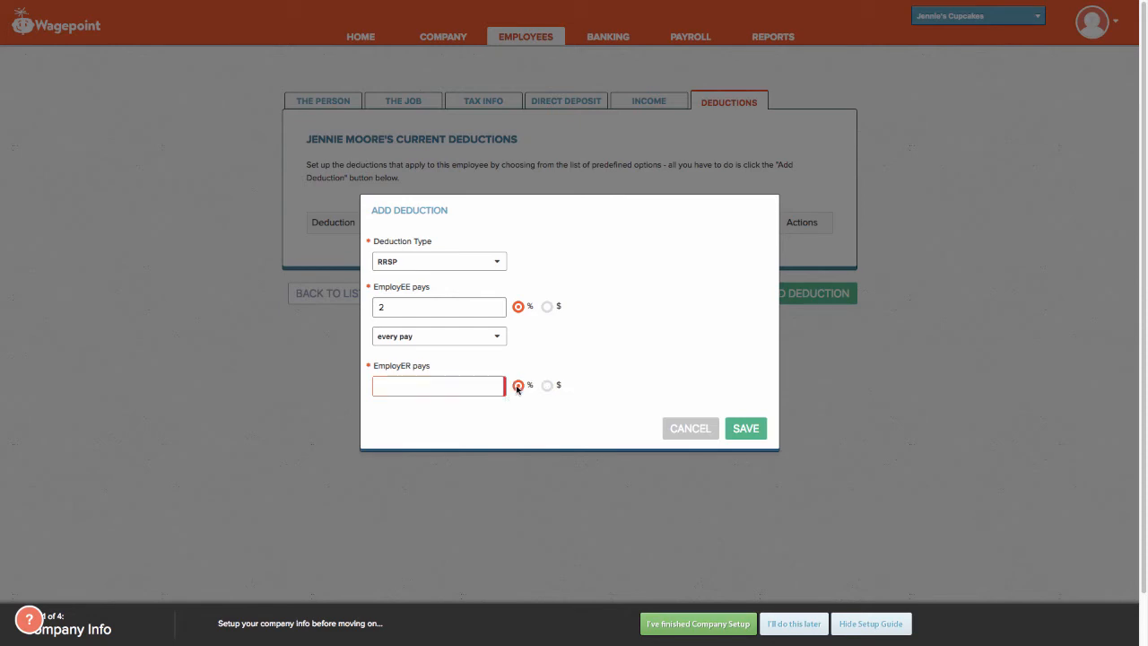
pyautogui.click(546, 384)
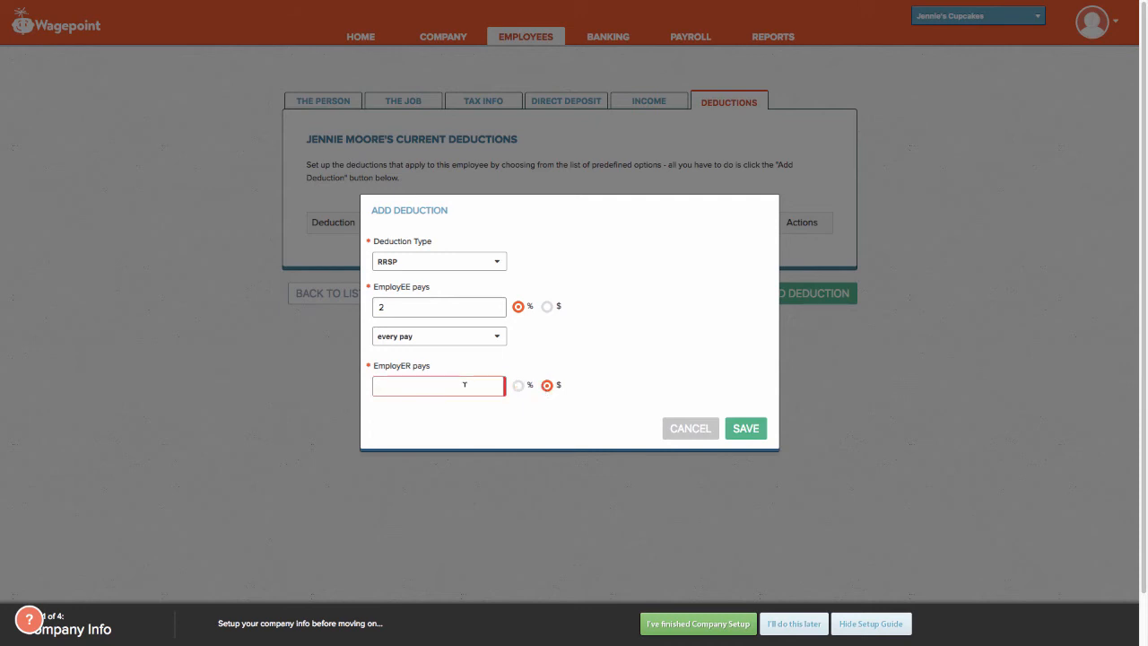
pyautogui.write('300.00')
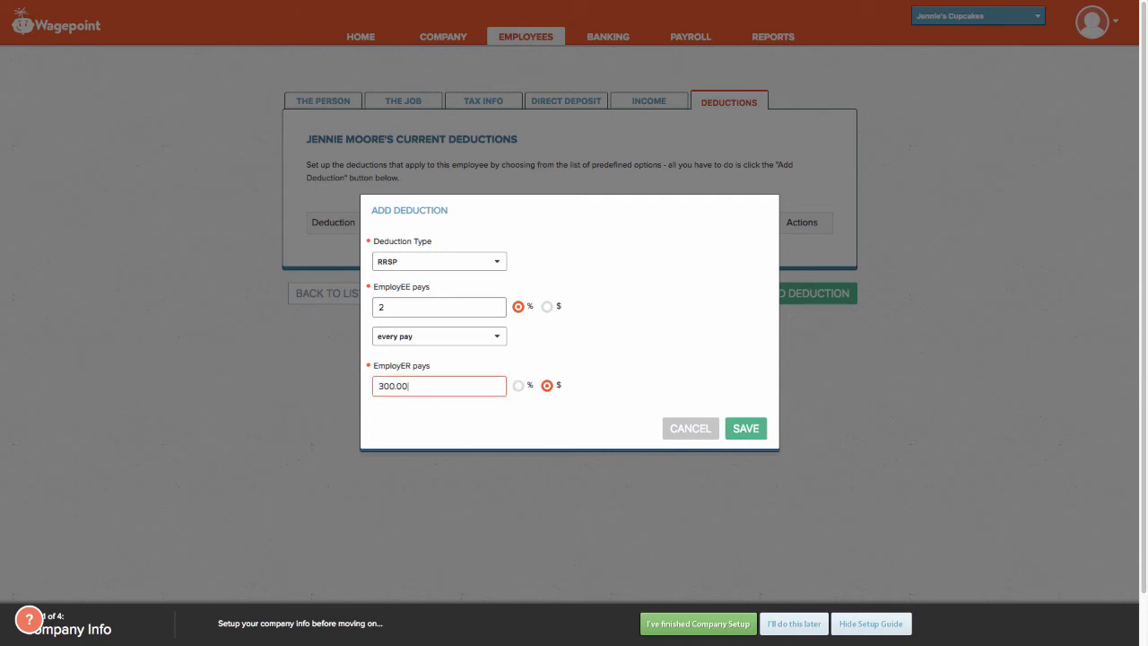
pyautogui.click(746, 427)
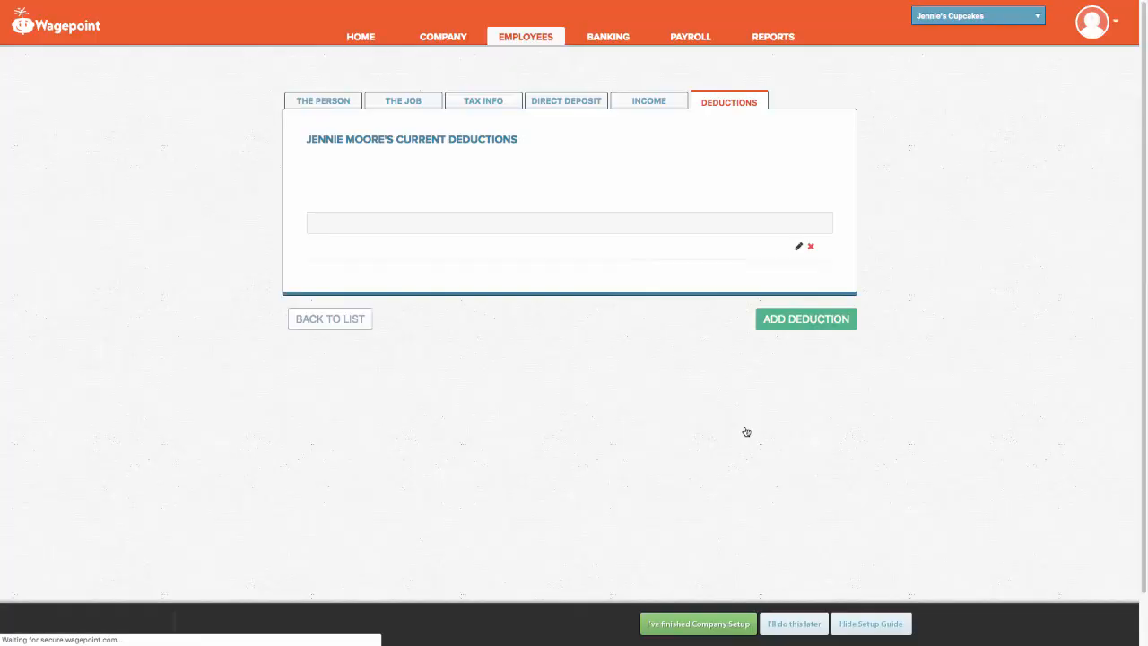